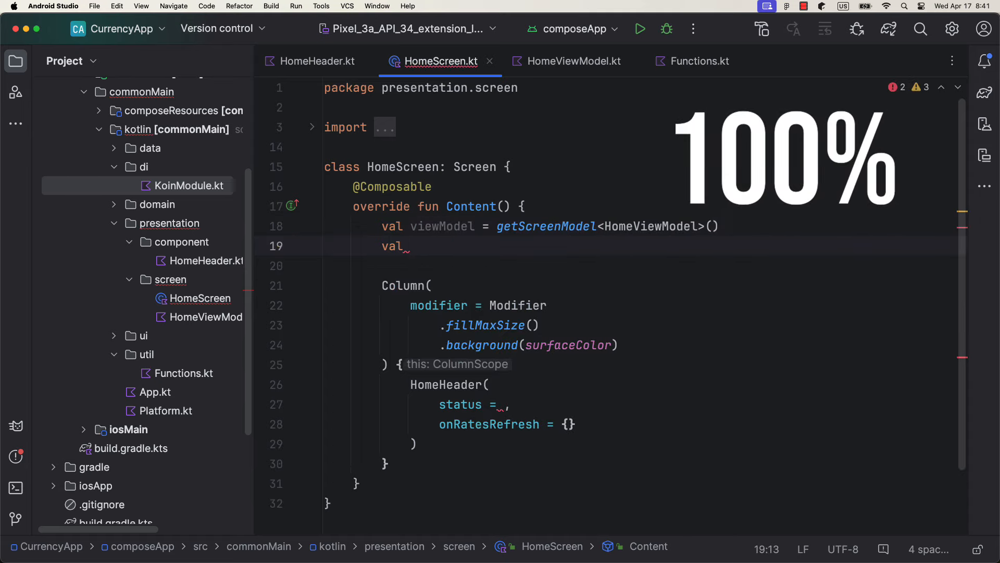
Add 'val rateStatus by viewModel.rateStatus' in Content and pass rateStatus as HomeHeader's status.
text(rateStatus by viewModel.rateStatus)
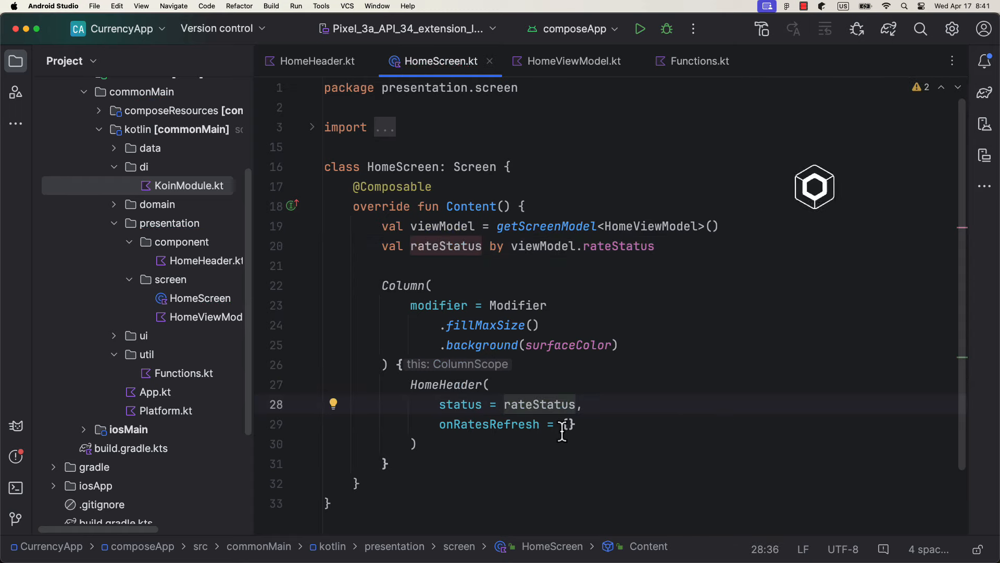
text(viewModel.se)
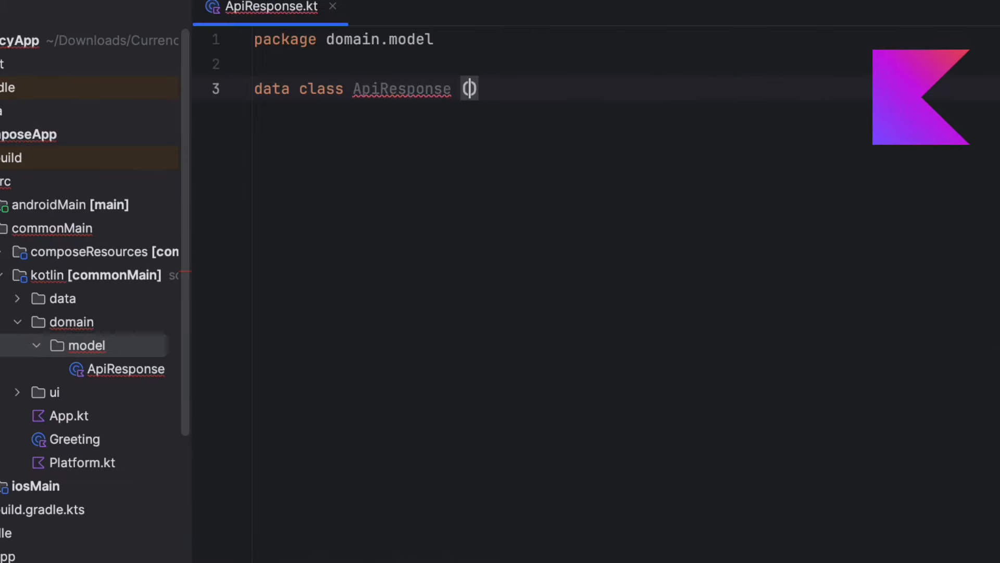
Insert println("API RESPONSE") in the status 200 branch of getLatestExchangeRates.
text(()
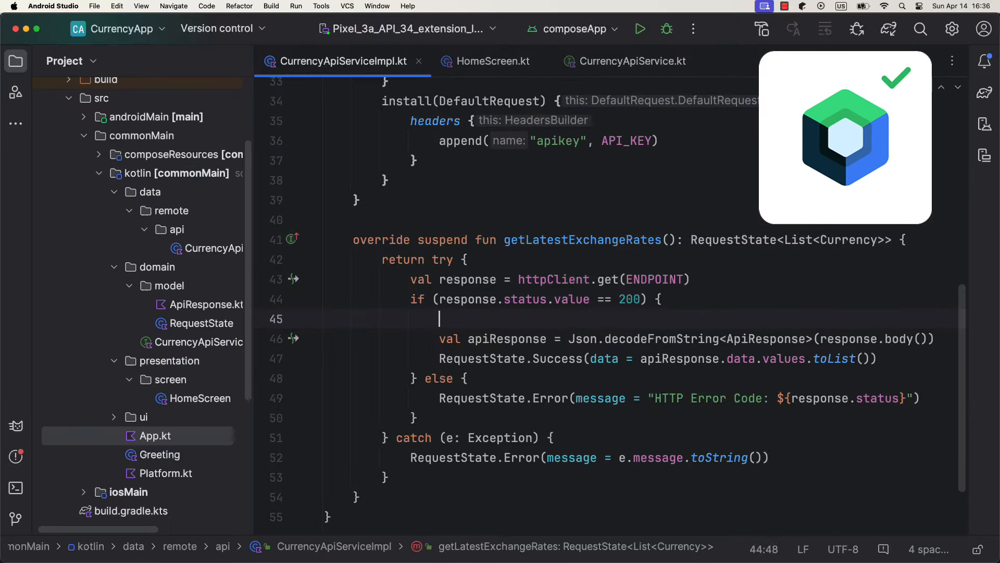
text(println("API RESPONSE"))
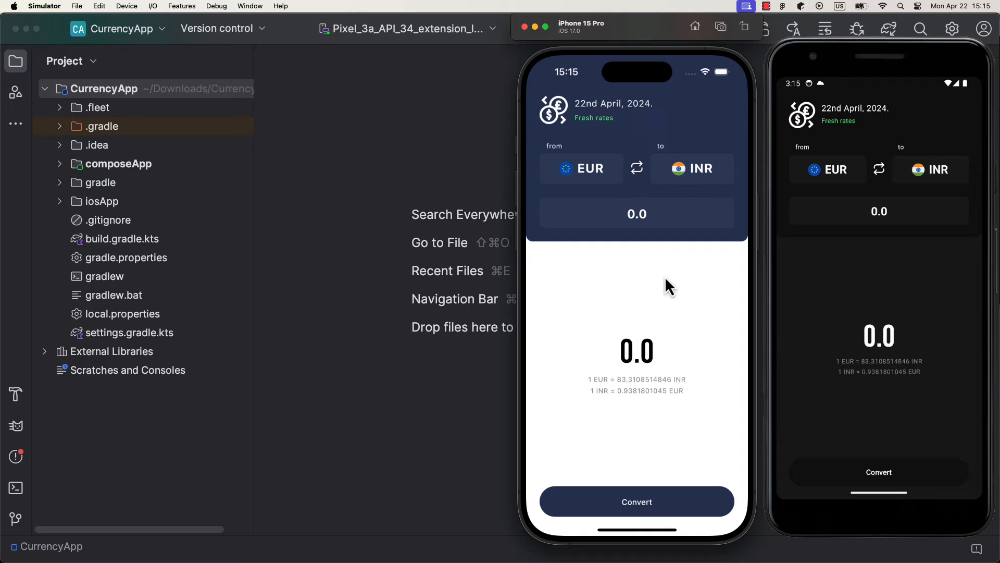
Convert 100 from EUR to INR, swap the currencies, and open the currency picker.
text(100)
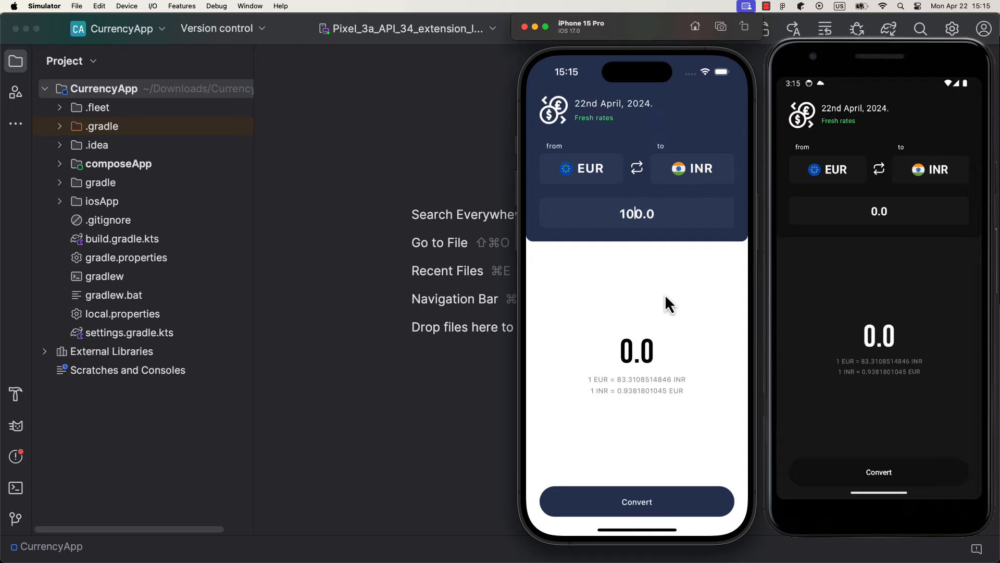
click(636, 501)
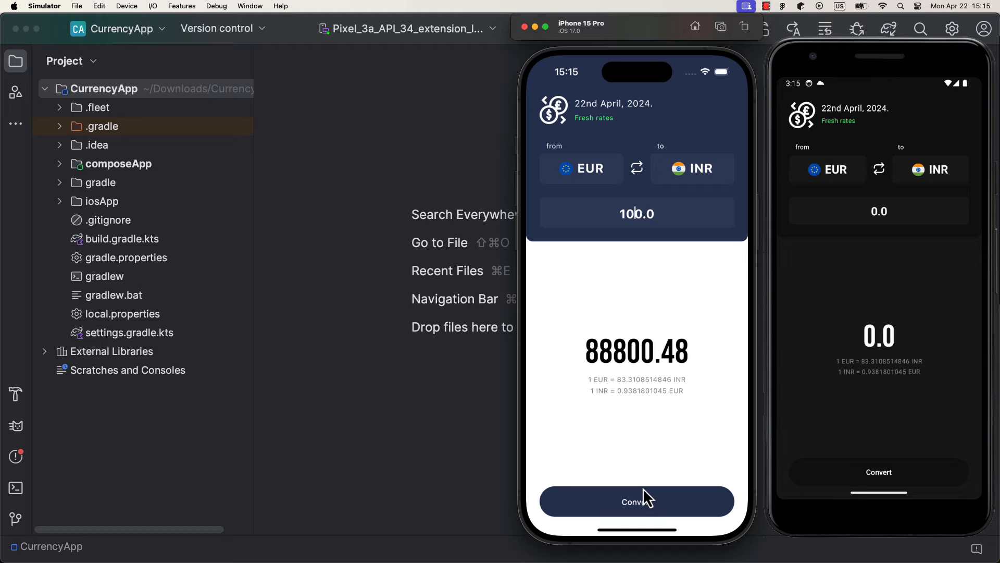
click(636, 168)
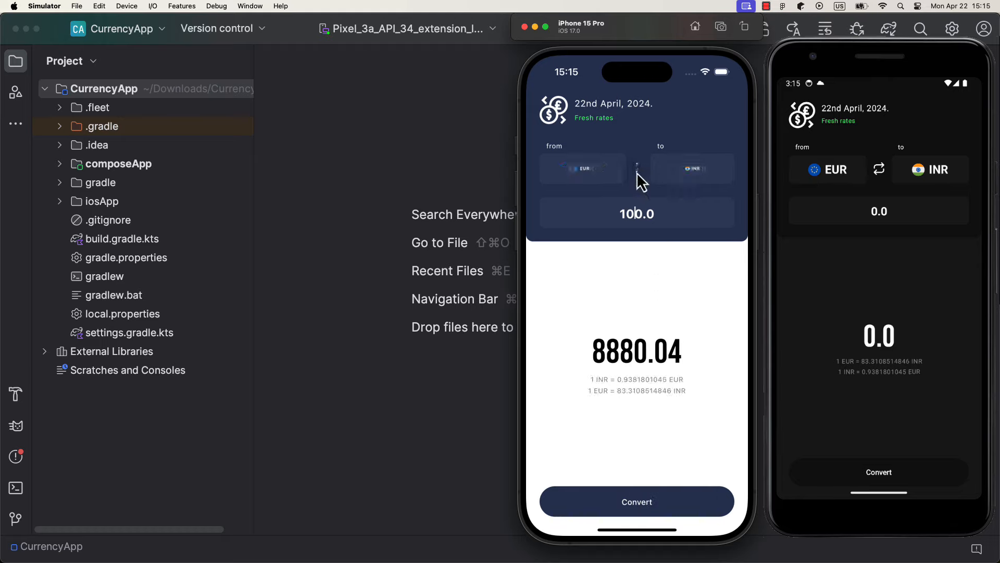
click(636, 169)
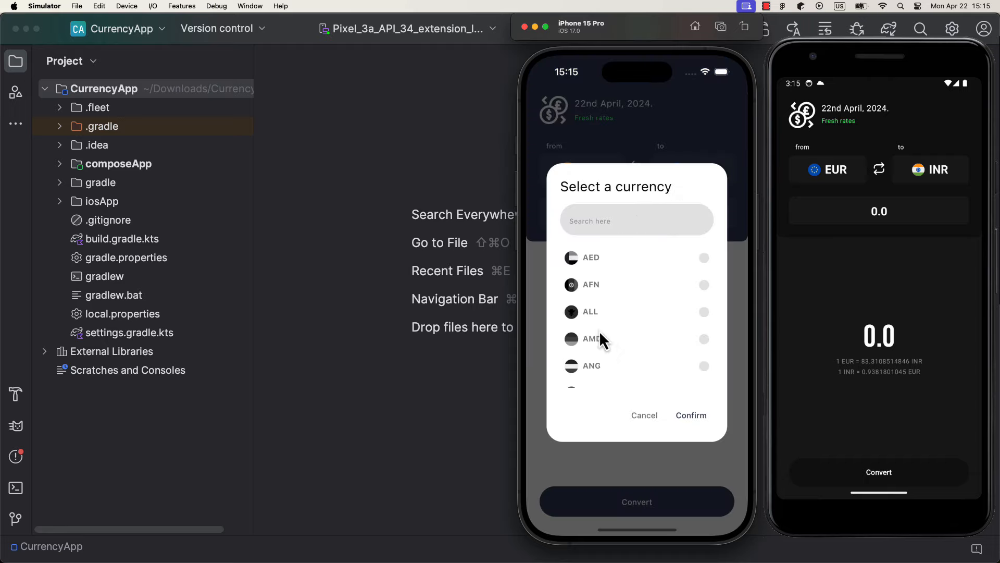
Pick RSD as the currency, swap the pair, and convert 100 RSD to 76.07 INR.
text(RSD)
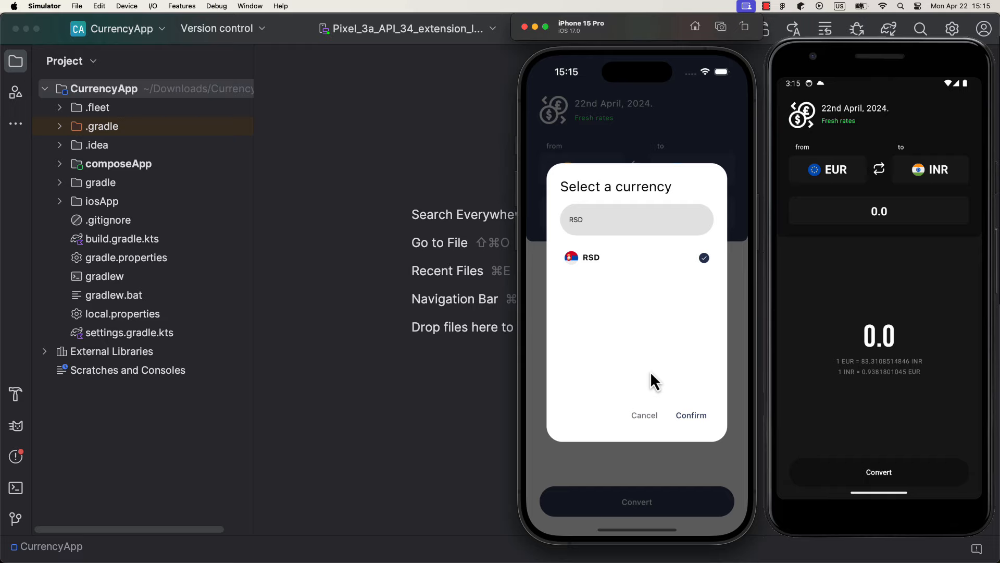
click(690, 415)
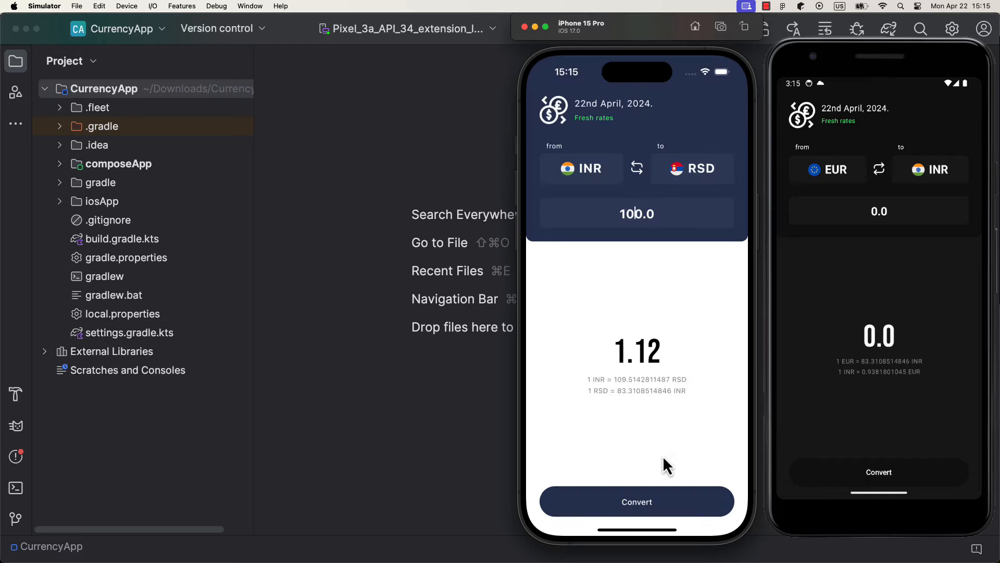
click(636, 168)
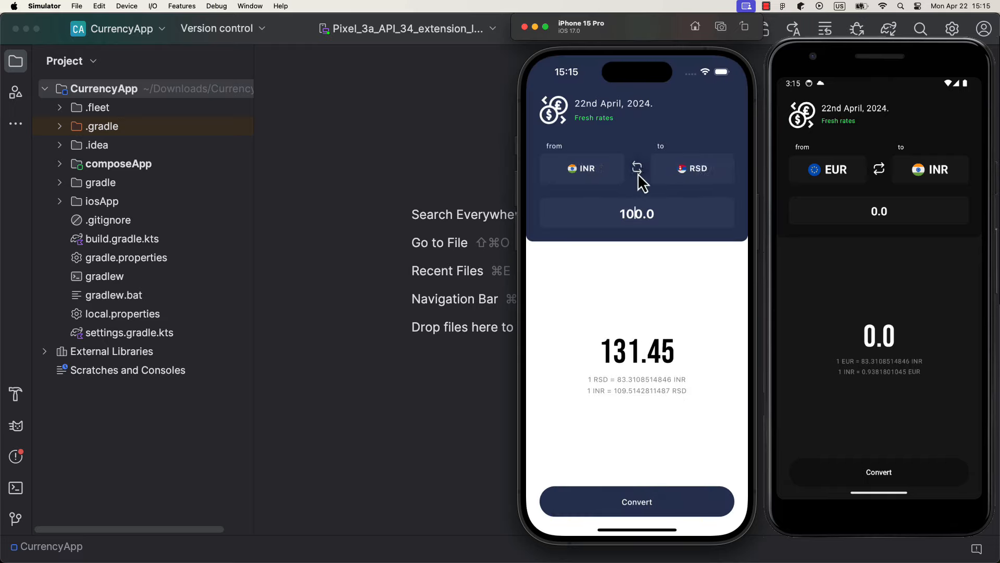
click(636, 168)
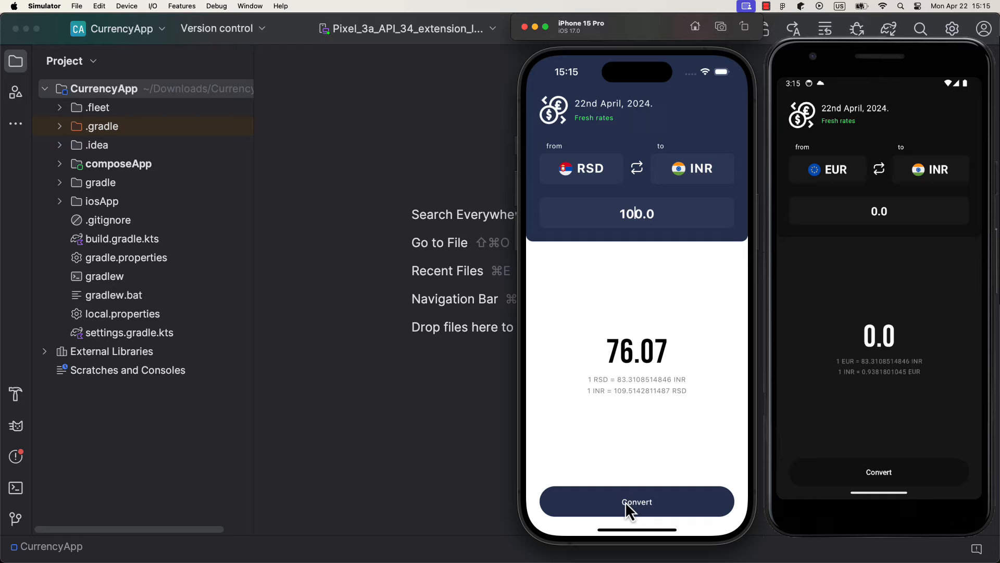
mouse_move(853, 313)
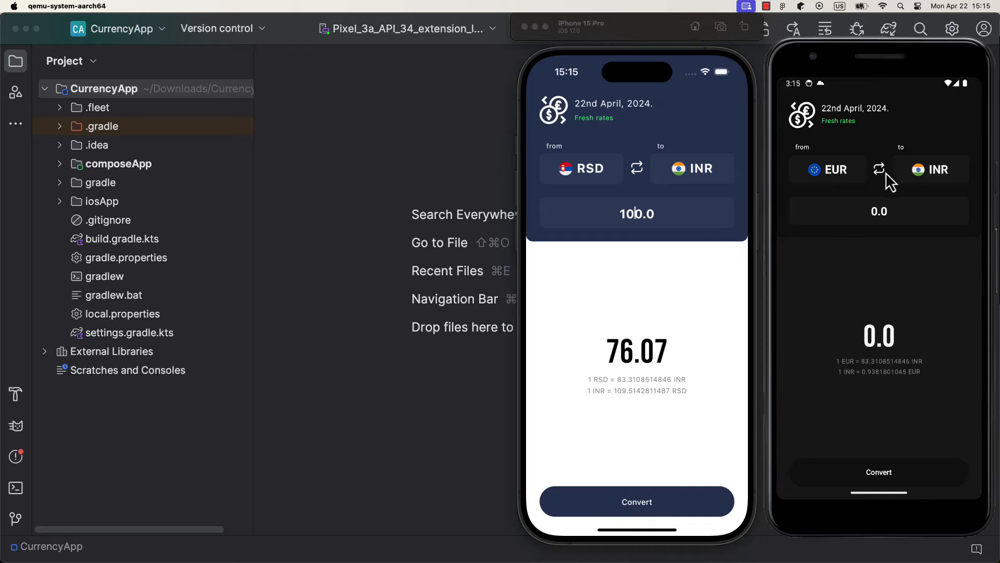
Enter an amount, convert EUR to INR, then swap to INR → EUR showing 11.26.
click(878, 210)
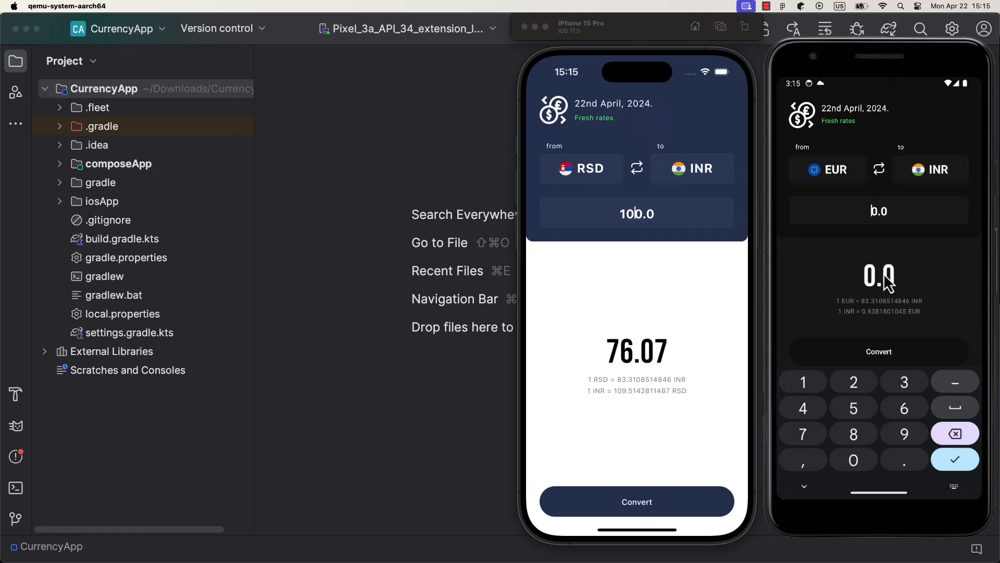
click(878, 351)
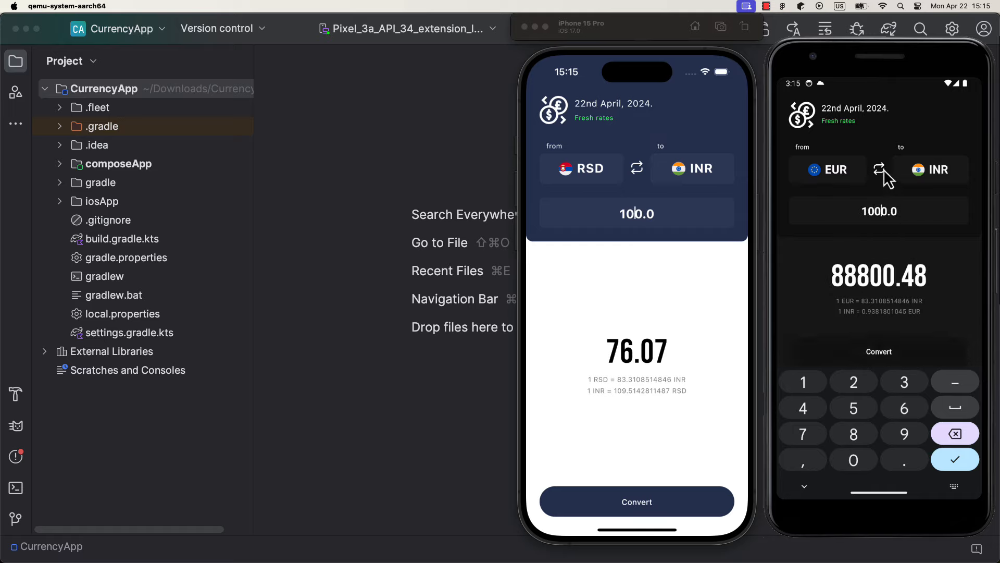
click(878, 170)
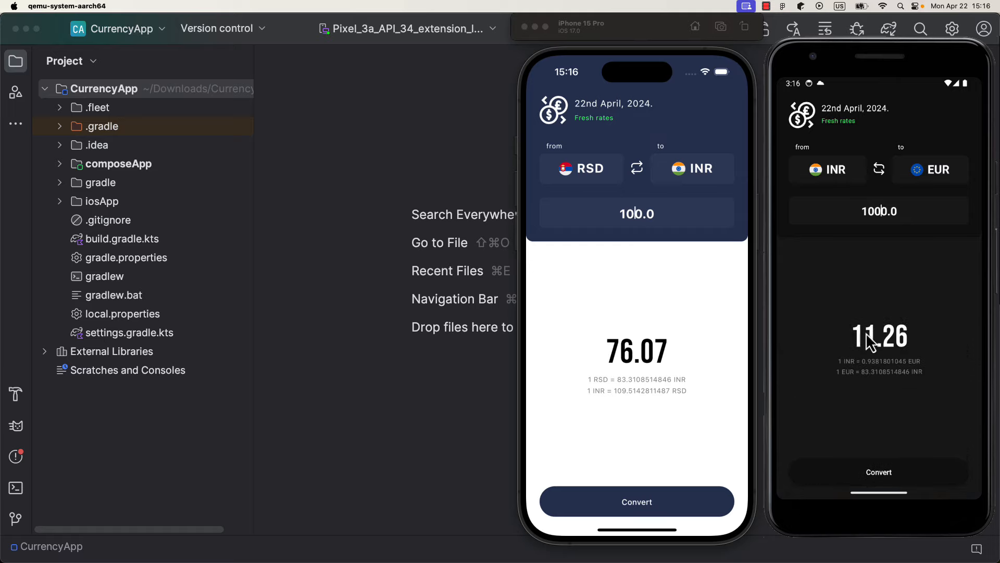
mouse_move(837, 317)
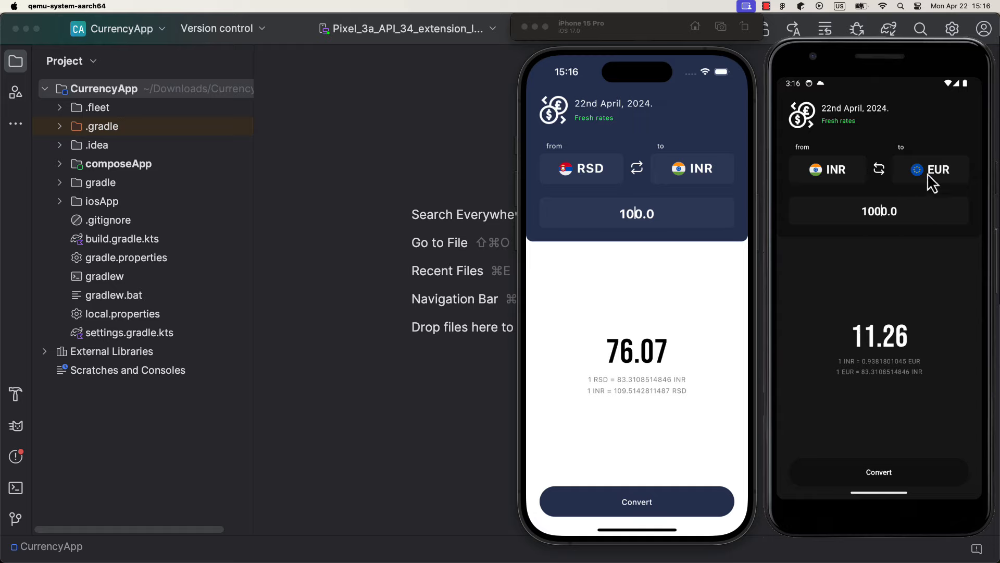
mouse_move(906, 281)
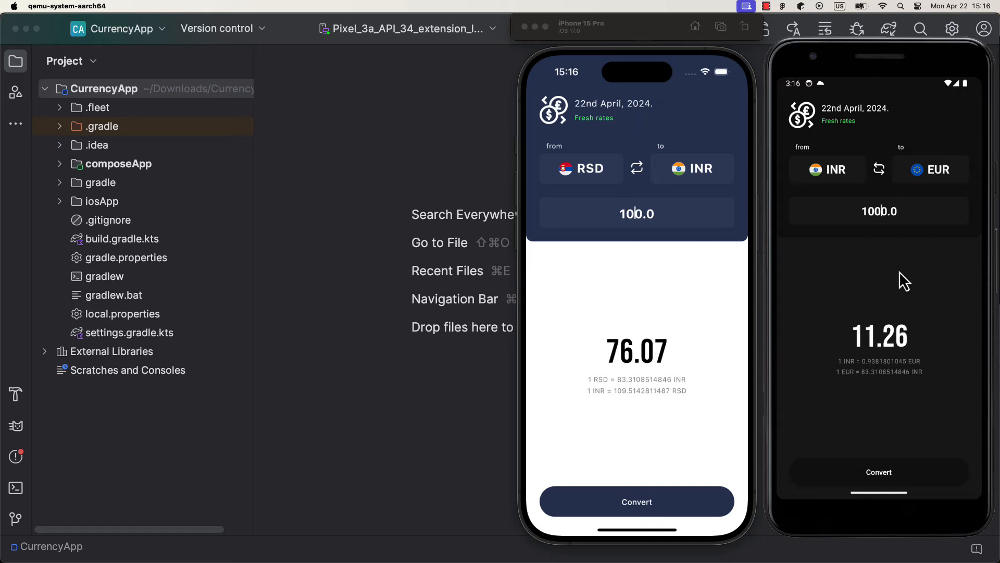
mouse_move(901, 282)
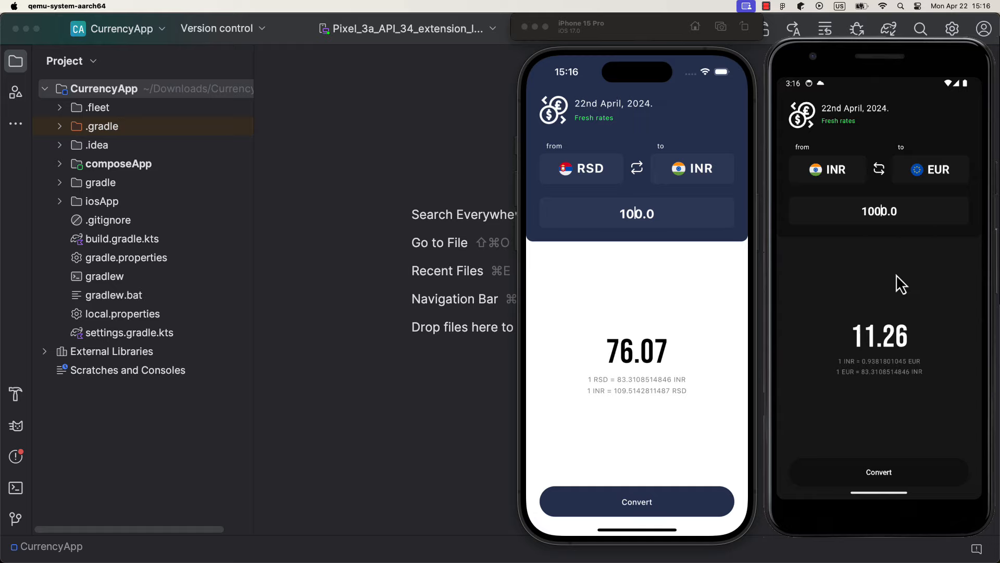